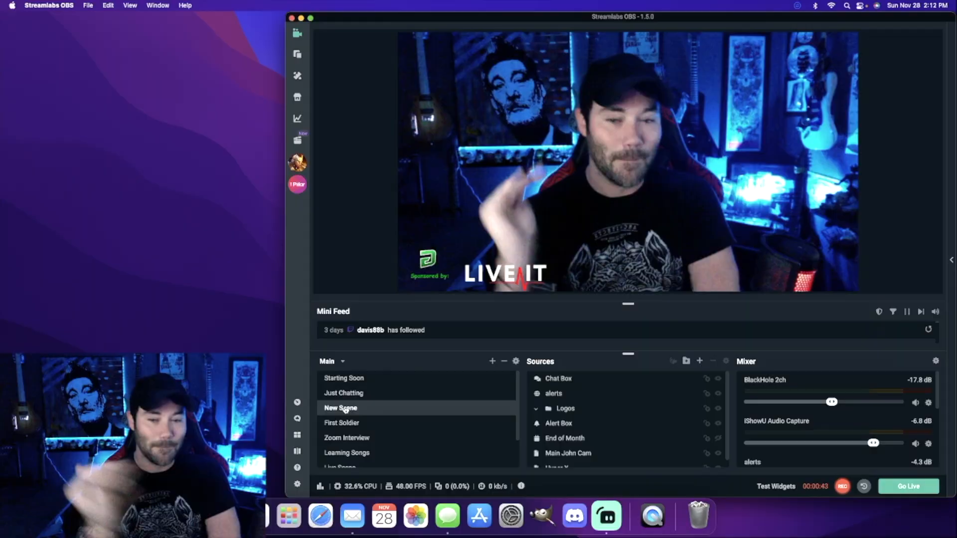
Step: Switch to the scene named New Scene in the Scenes panel
click(340, 408)
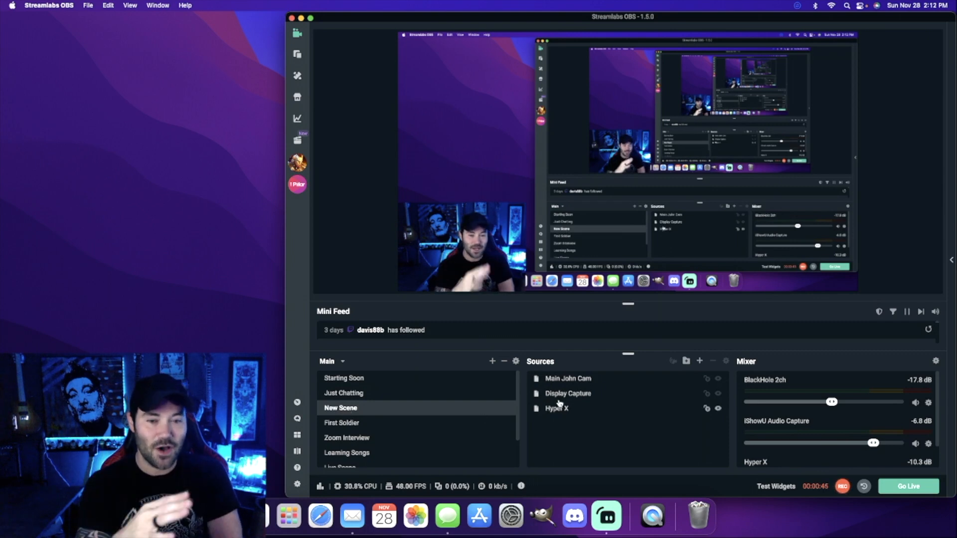
mouse_move(699, 361)
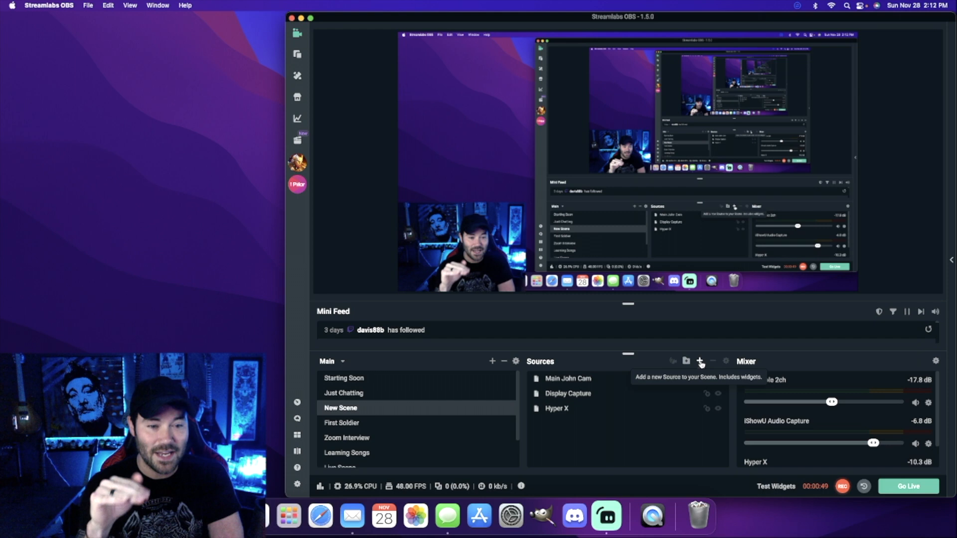
Step: Add a new Video Capture Device source named Iphone to the scene
click(699, 361)
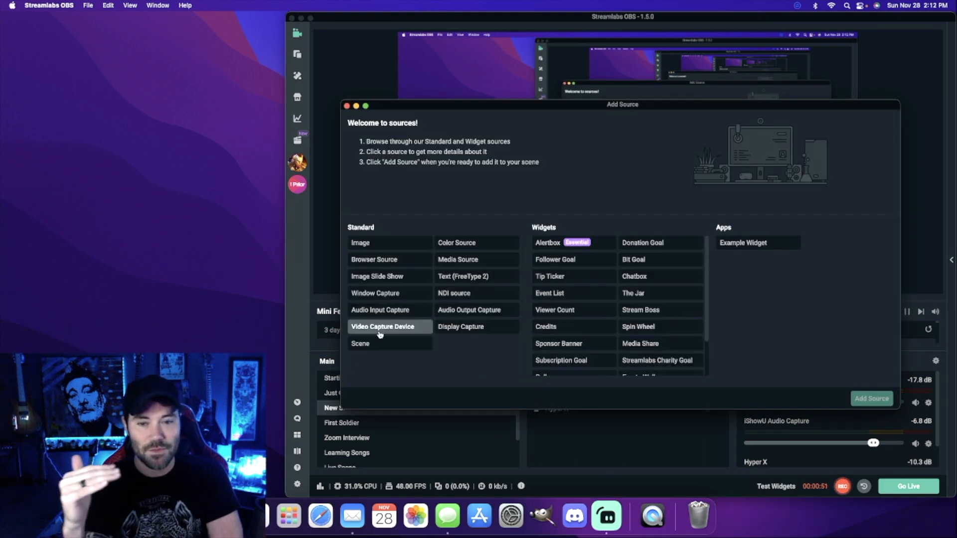
click(383, 327)
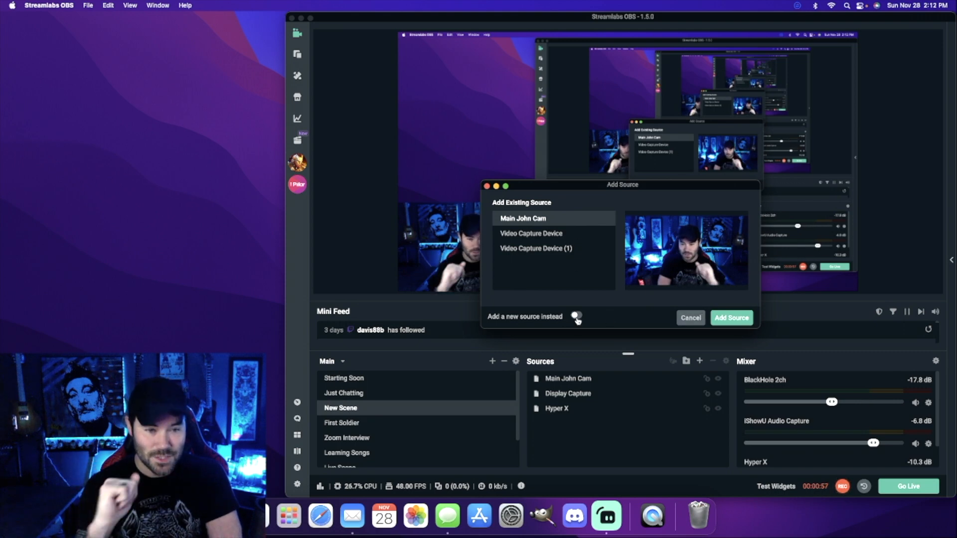
click(575, 316)
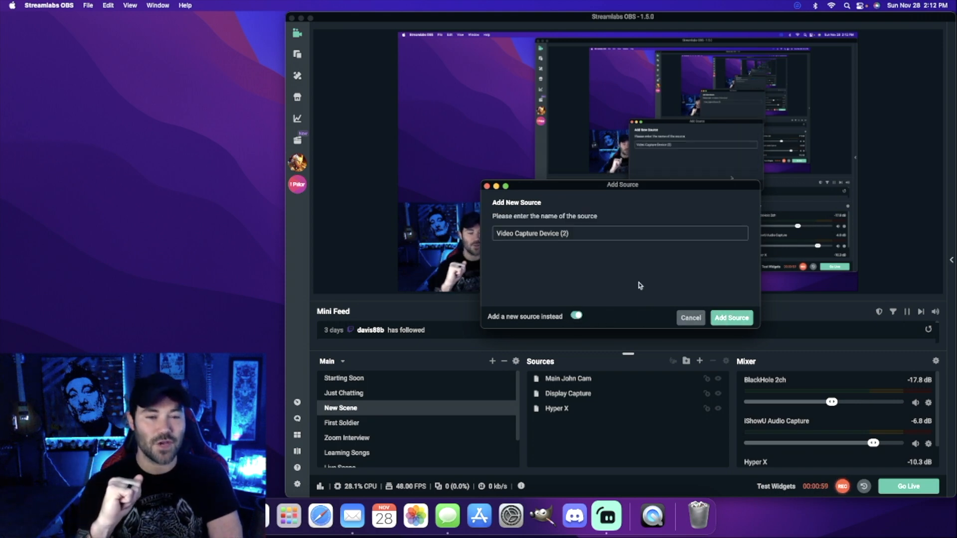
triple_click(619, 233)
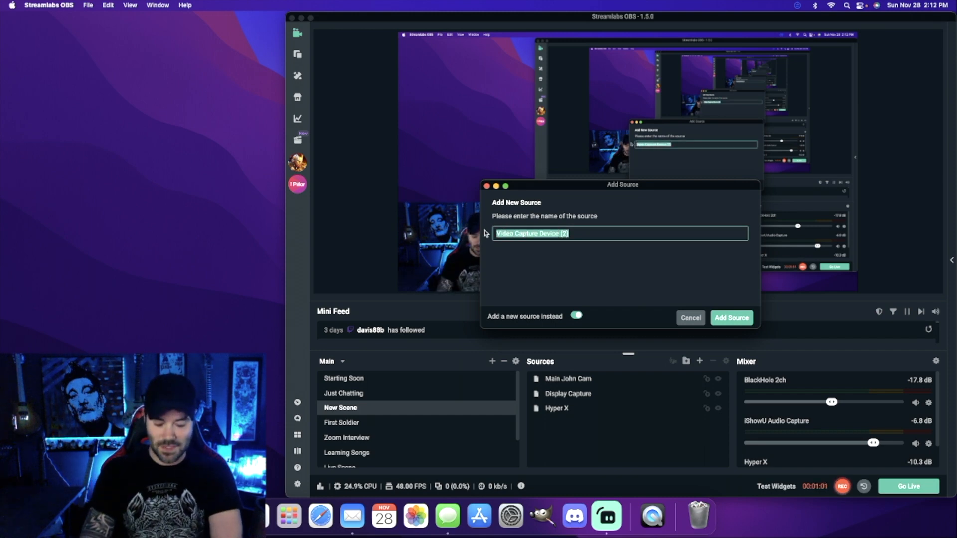
text(Iphone)
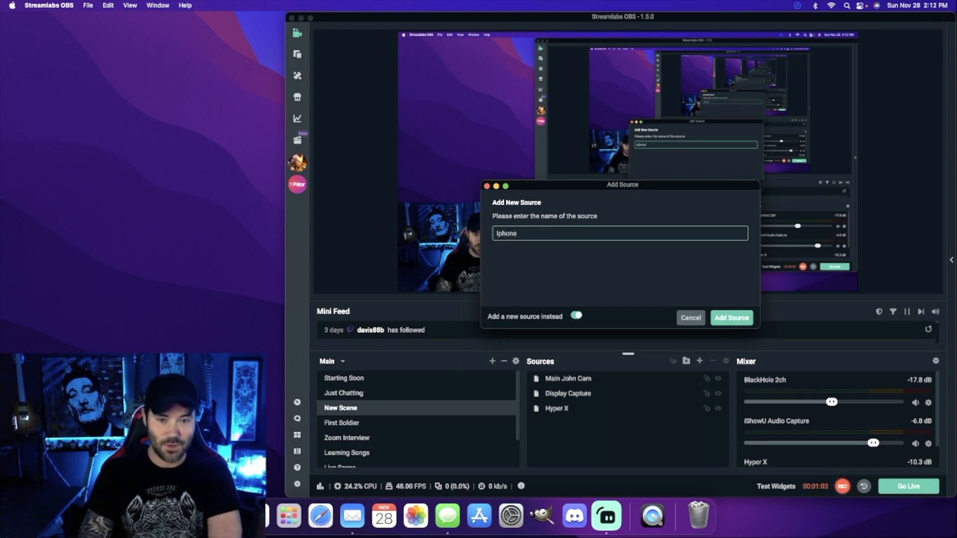
click(730, 317)
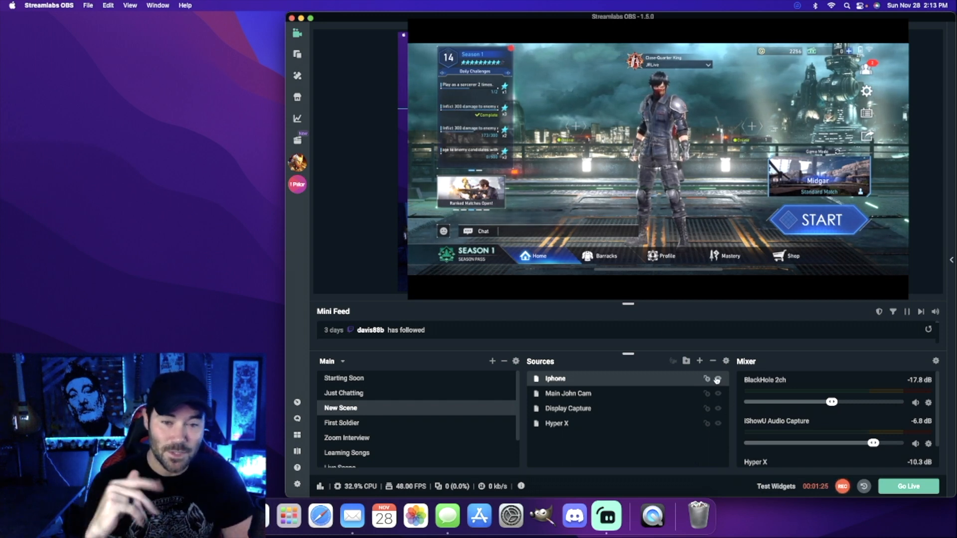
Step: Hide the Iphone source so the preview shows the desktop capture instead
click(717, 379)
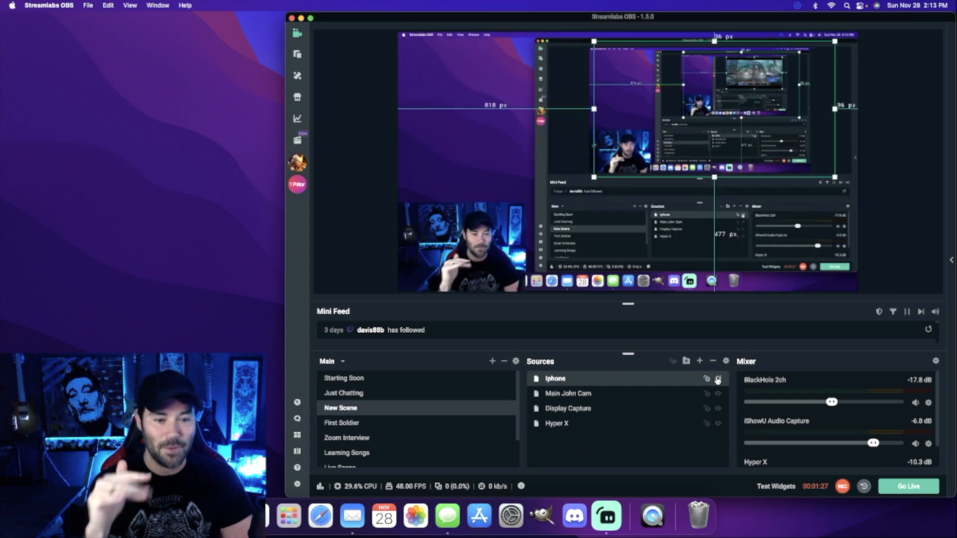
mouse_move(652, 516)
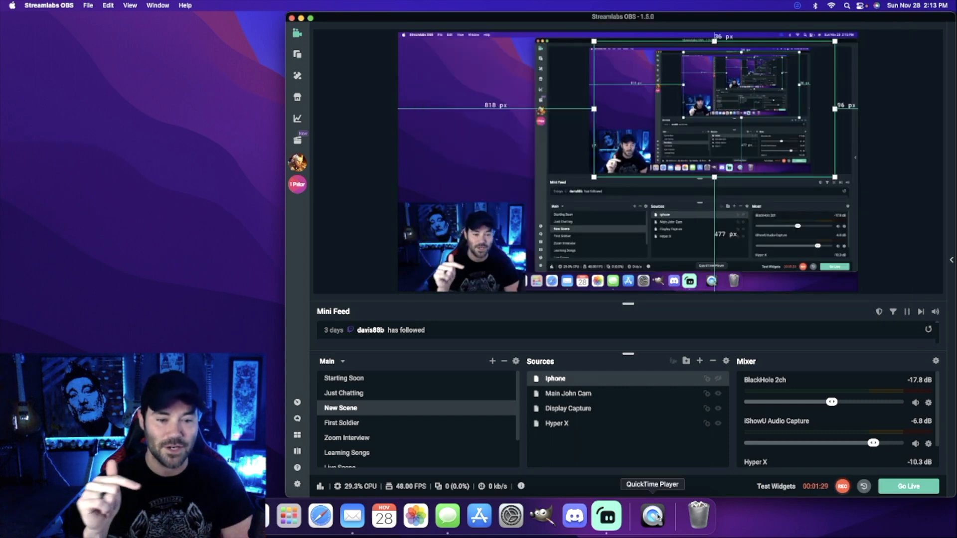
Step: Launch QuickTime Player from the Dock and cancel its open-file prompt
click(652, 515)
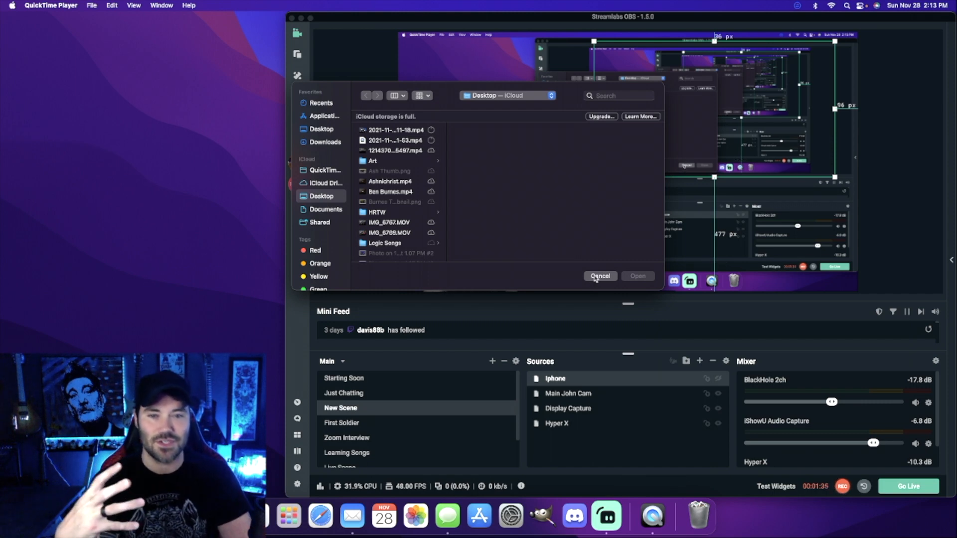
click(600, 276)
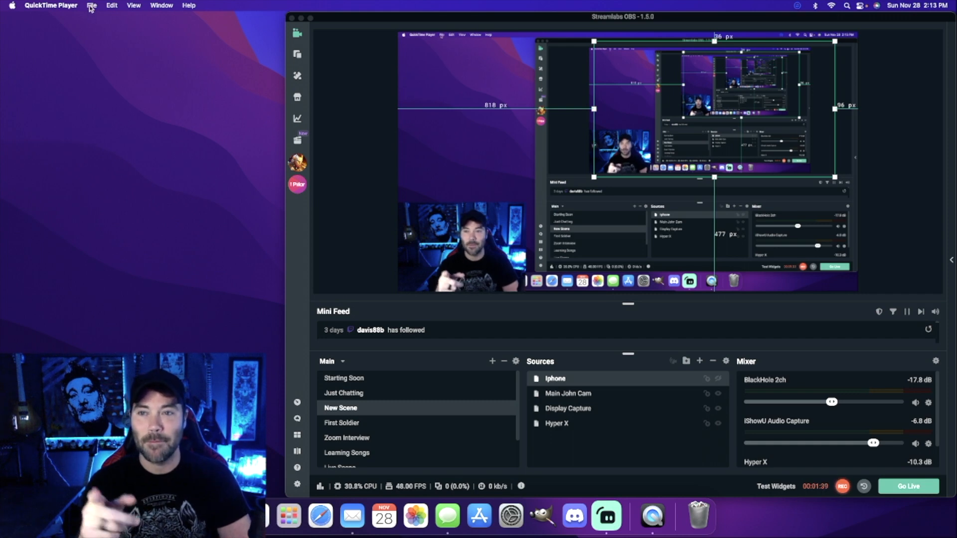
Step: Start a New Movie Recording from the File menu showing the iPhone's game screen
click(92, 6)
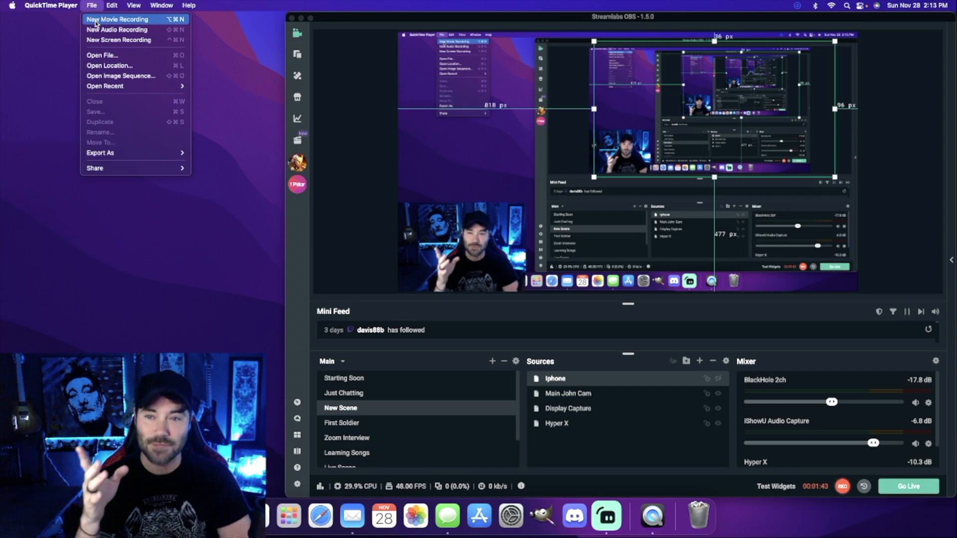
click(117, 19)
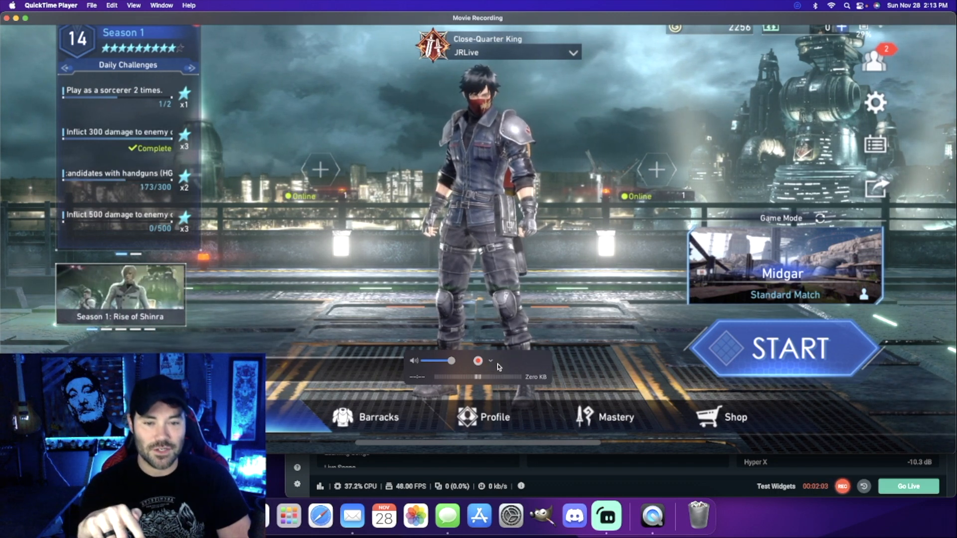
Step: Select iPhone as the recording microphone, with iPhone already the camera
click(491, 361)
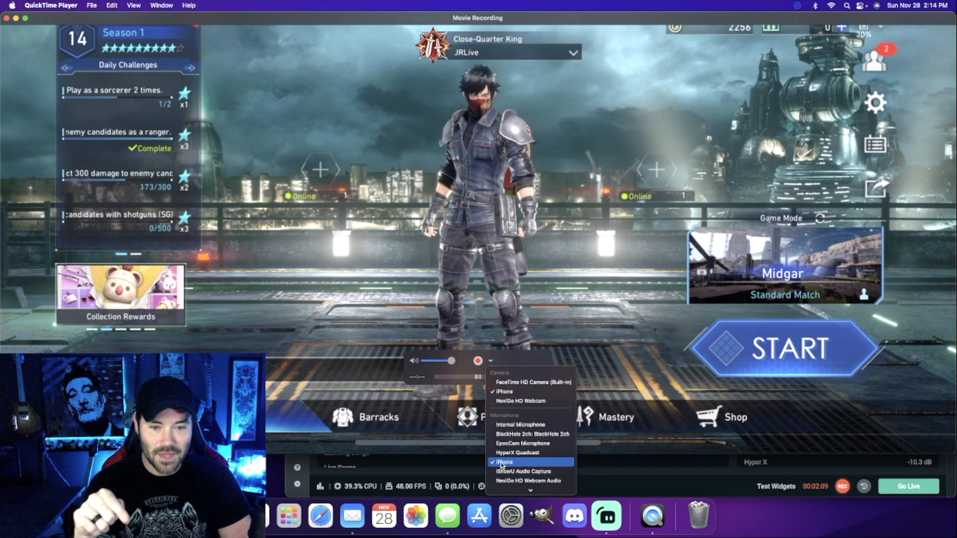
click(503, 462)
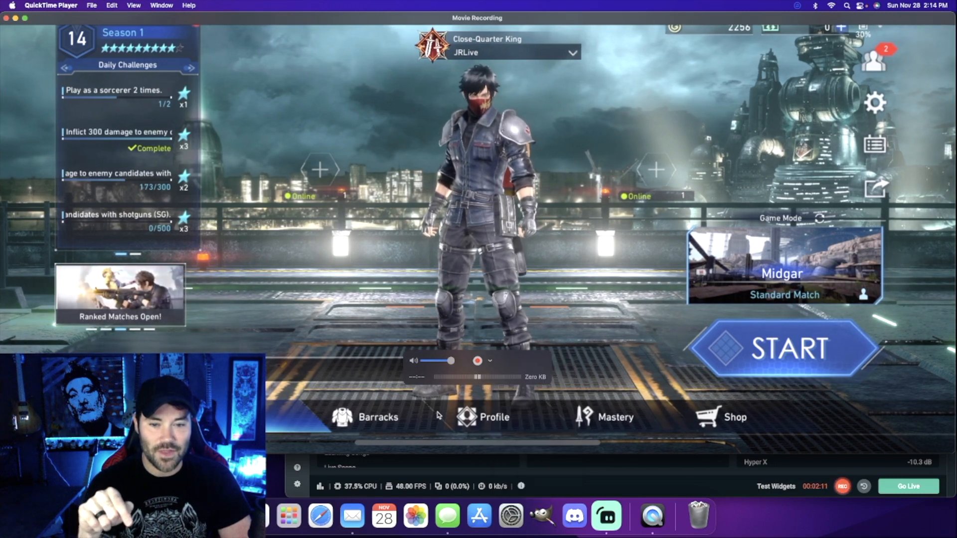